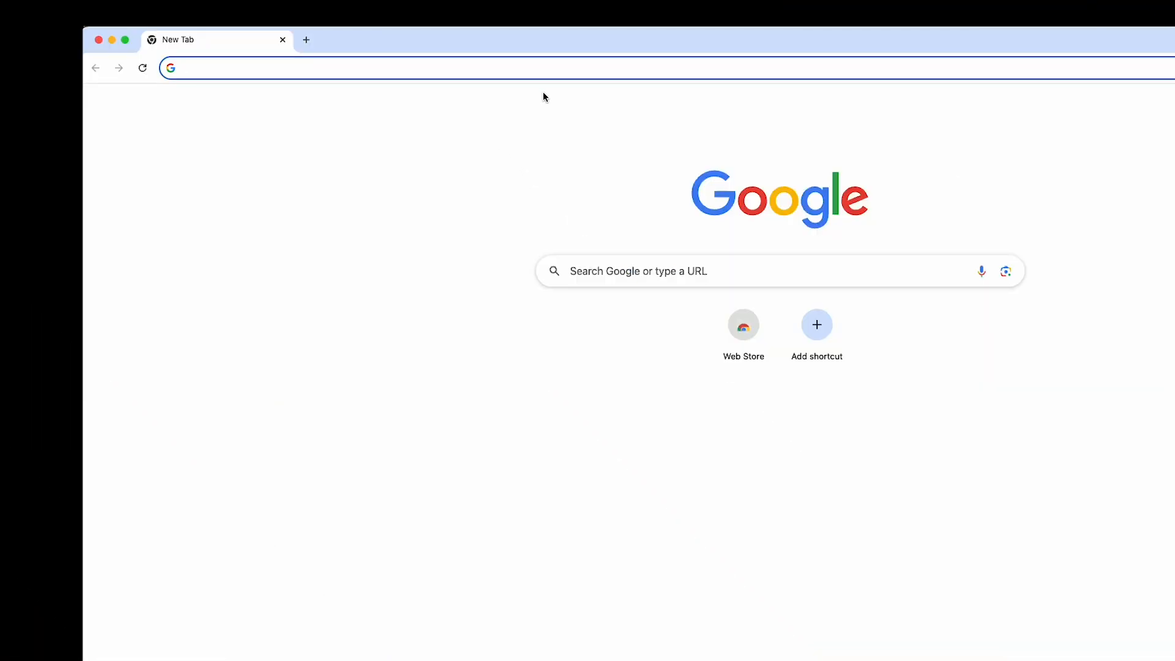
- Go to the CUNYfirst address and sign in with the CUNY Login credentials
{"action": "type", "text": "home.c"}
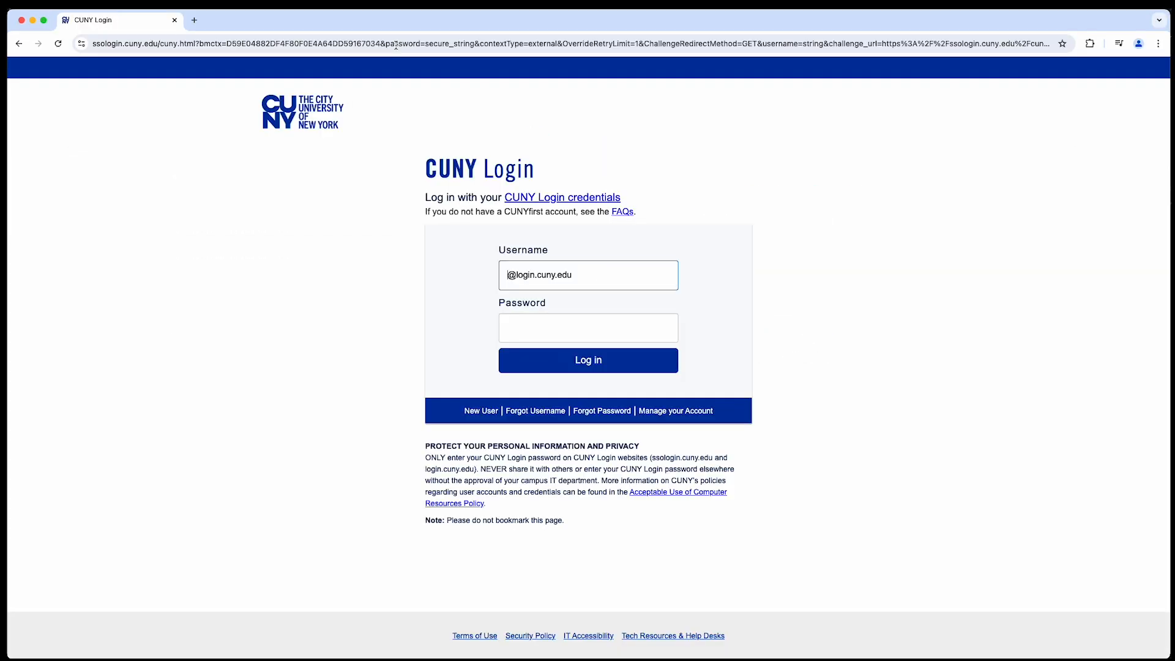
{"action": "left_click", "coordinate": [587, 360]}
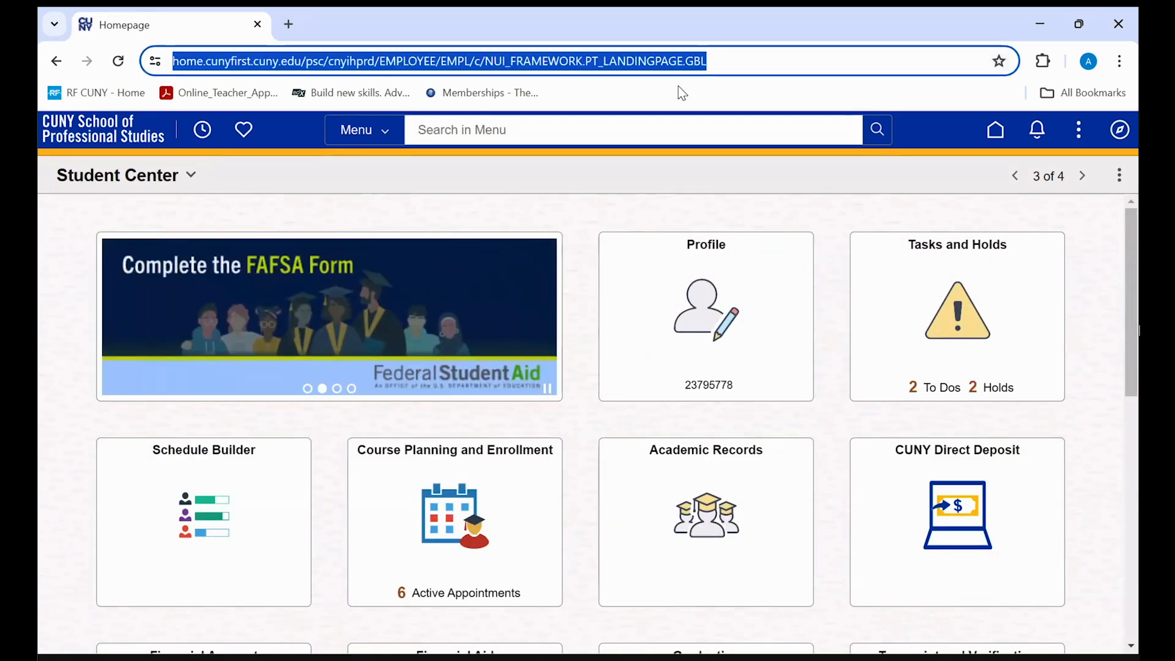
- Navigate to the CUNY School of Professional Studies website at sps.cuny.edu
{"action": "type", "text": "sps.cuny.edu"}
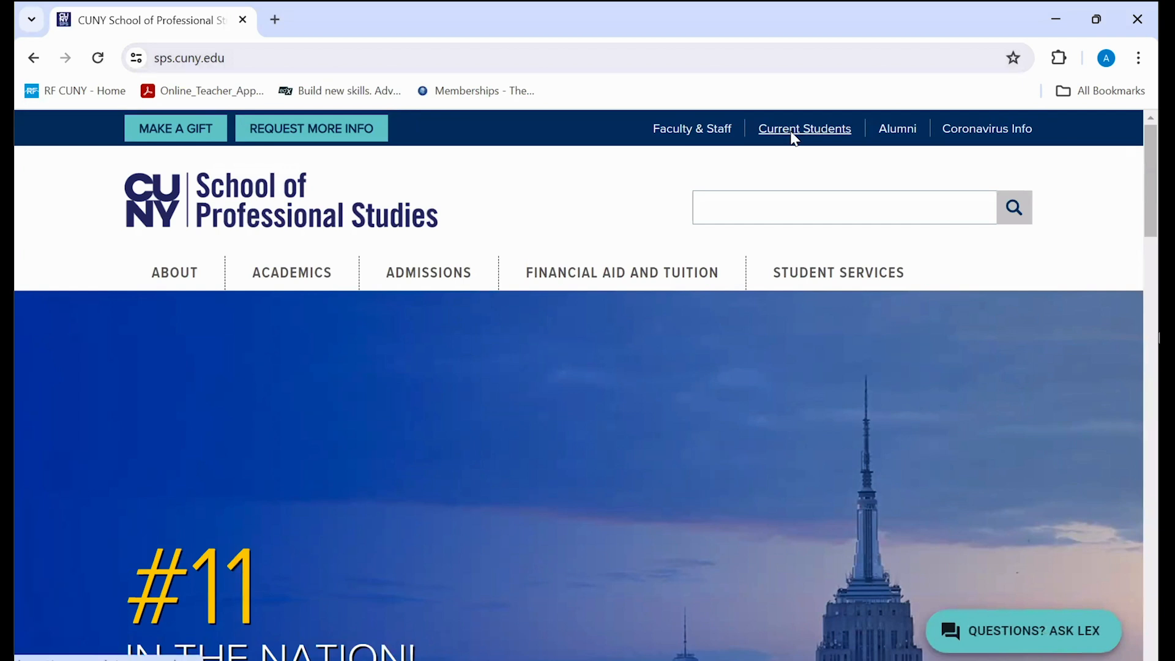
- Reach the CUNY Login page via the CUNYfirst link under LOGINS on Current Students
{"action": "left_click", "coordinate": [804, 128]}
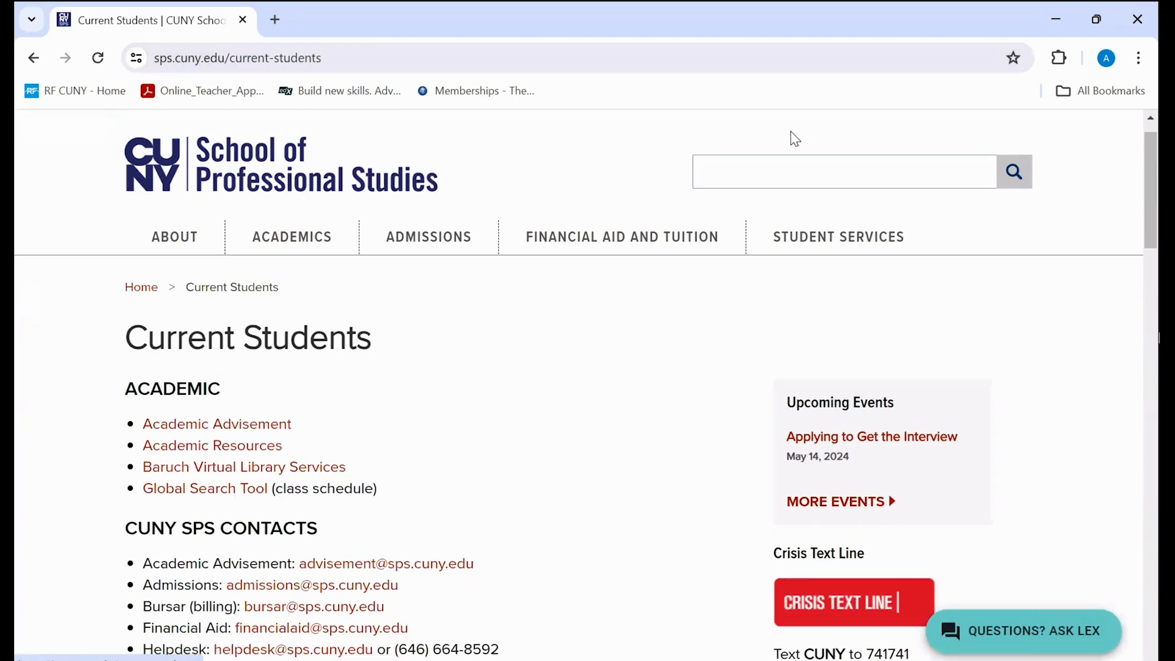
{"action": "scroll", "scroll_direction": "down", "scroll_amount": 3}
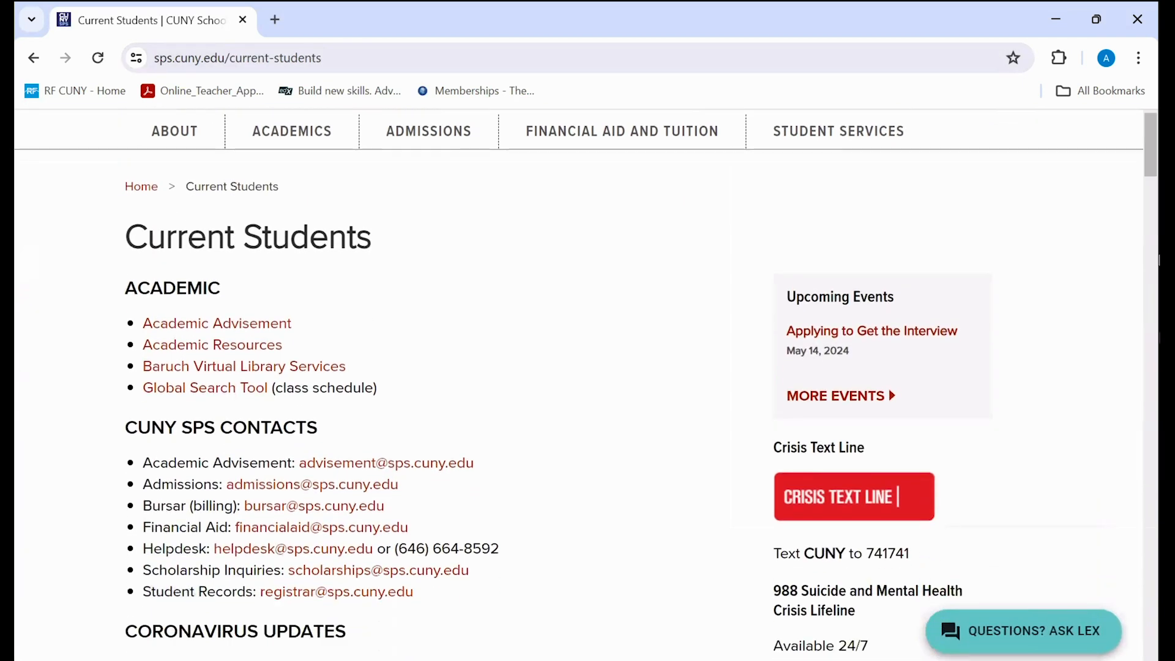
{"action": "scroll", "scroll_direction": "down", "scroll_amount": 3}
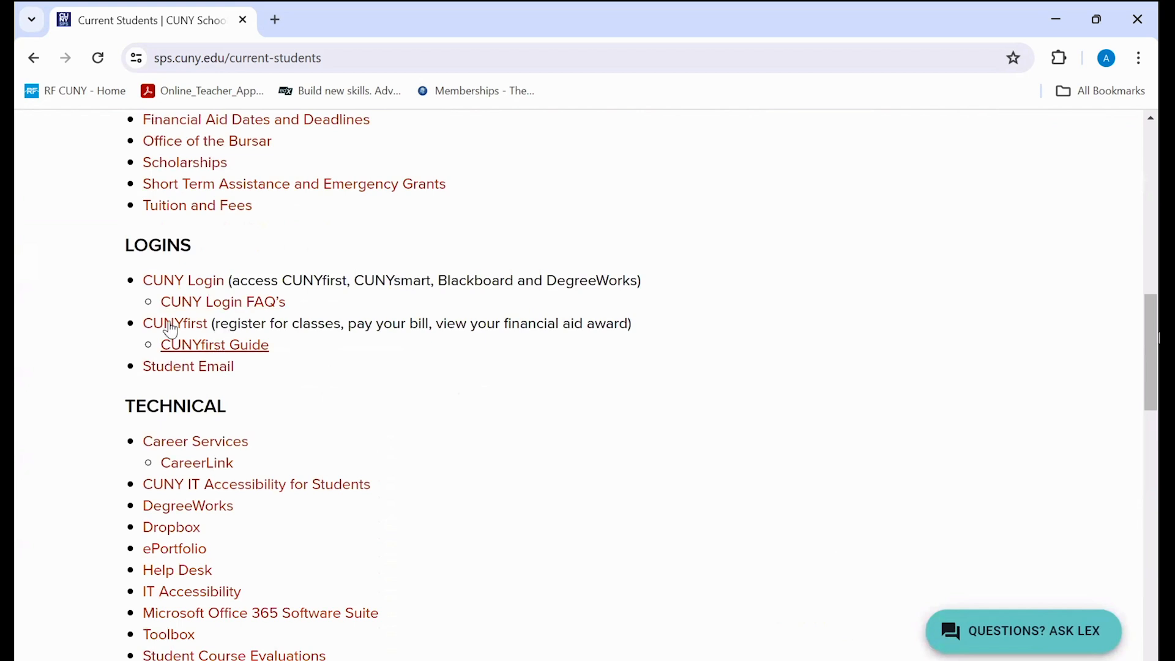
{"action": "mouse_move", "coordinate": [174, 323]}
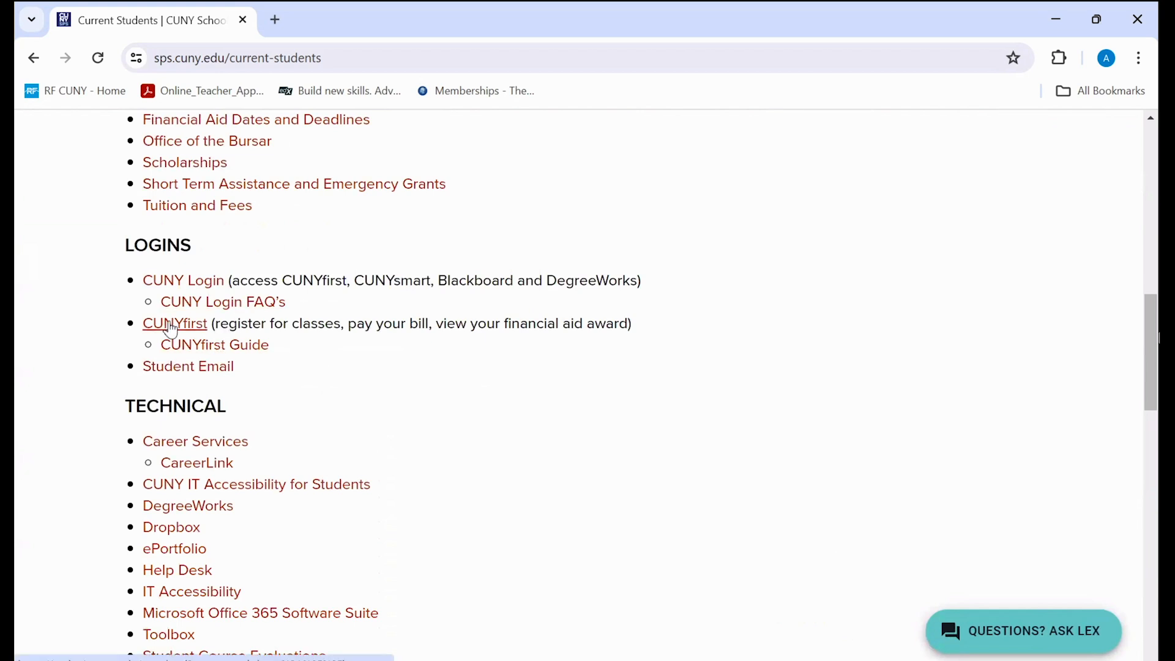
{"action": "left_click", "coordinate": [174, 323]}
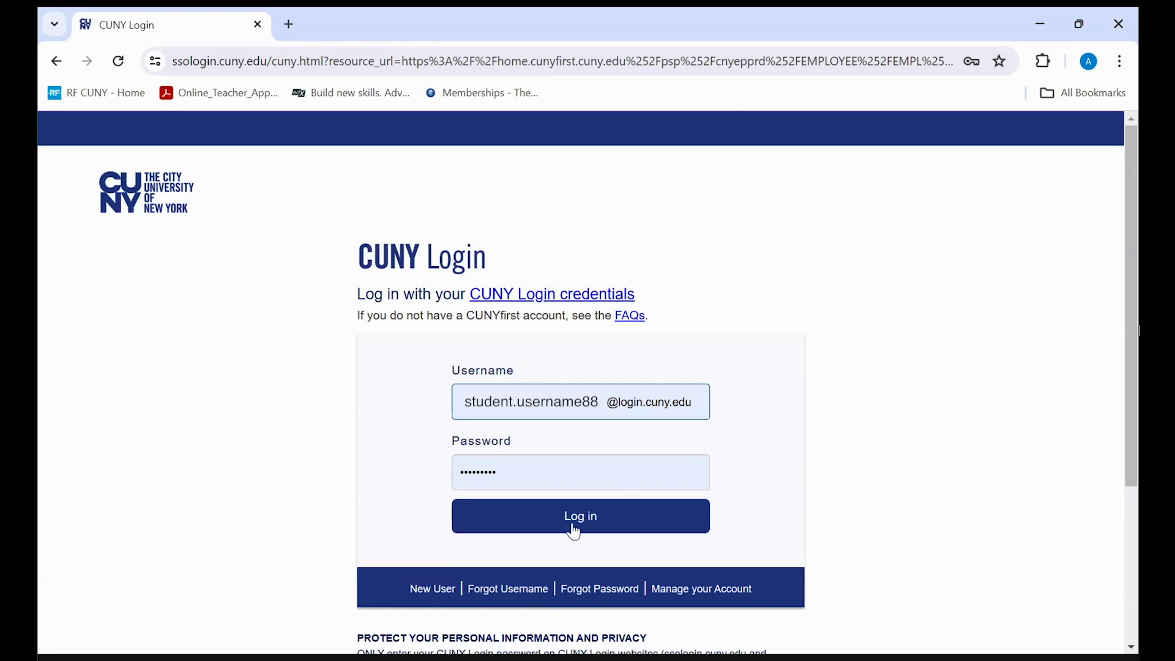
- Log in to CUNYfirst and enter the Student Center from the homepage
{"action": "left_click", "coordinate": [580, 515]}
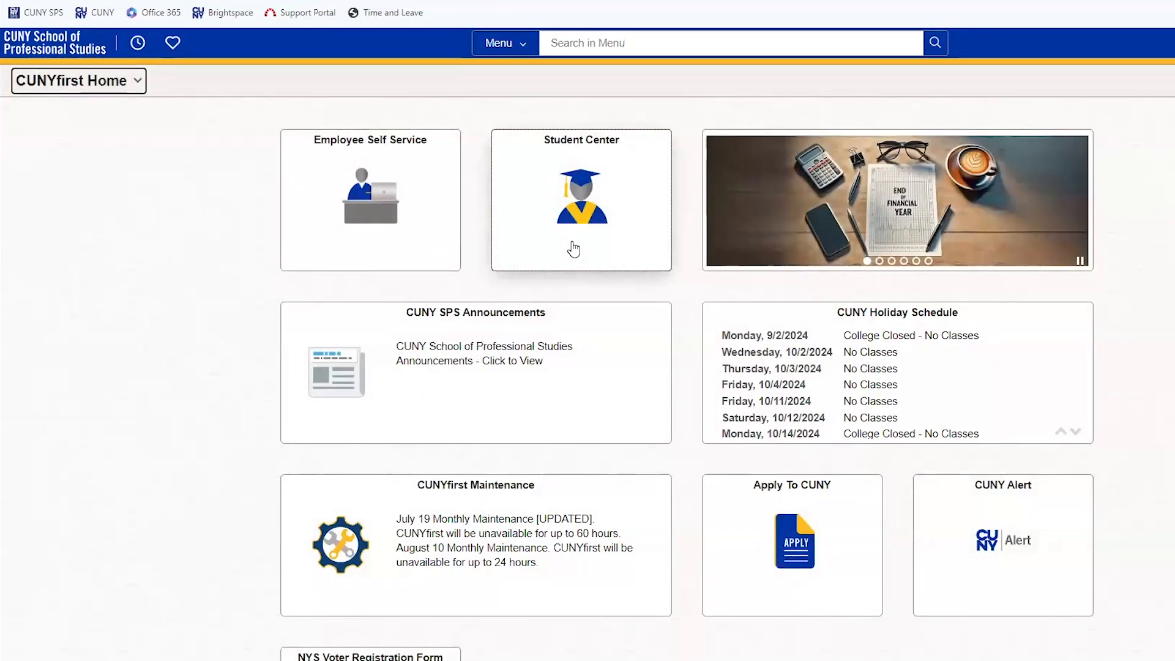
{"action": "left_click", "coordinate": [580, 202]}
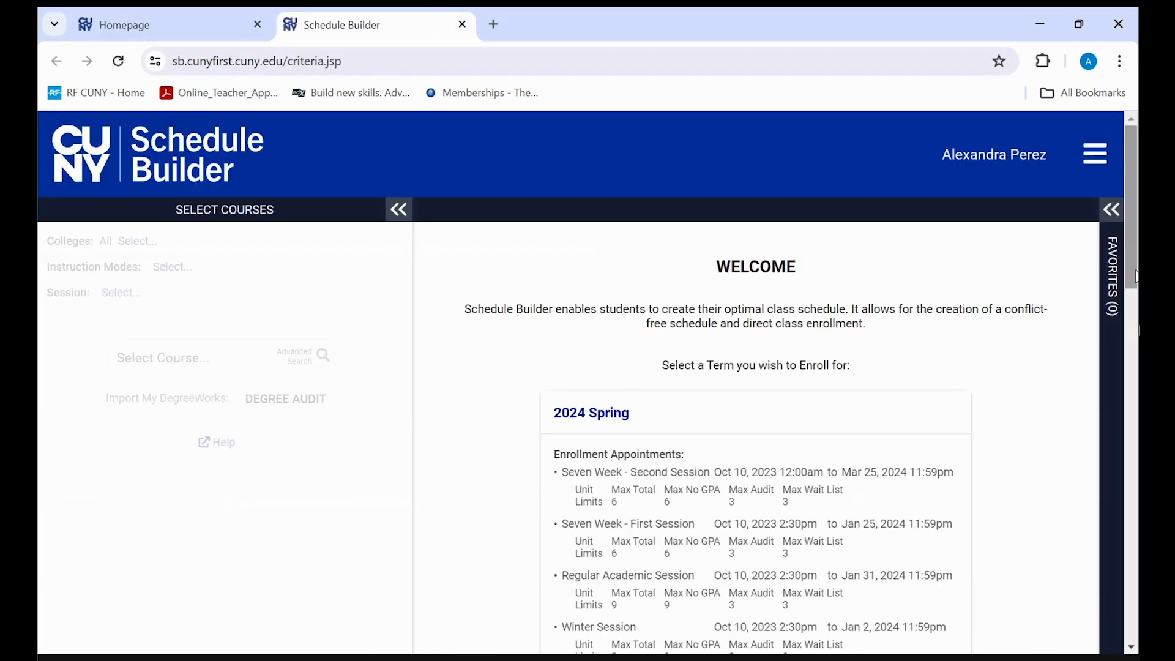
- Choose the 2024 Fall term, showing PSY 675 Atypical Development as enrolled
{"action": "scroll", "scroll_direction": "down", "scroll_amount": 3}
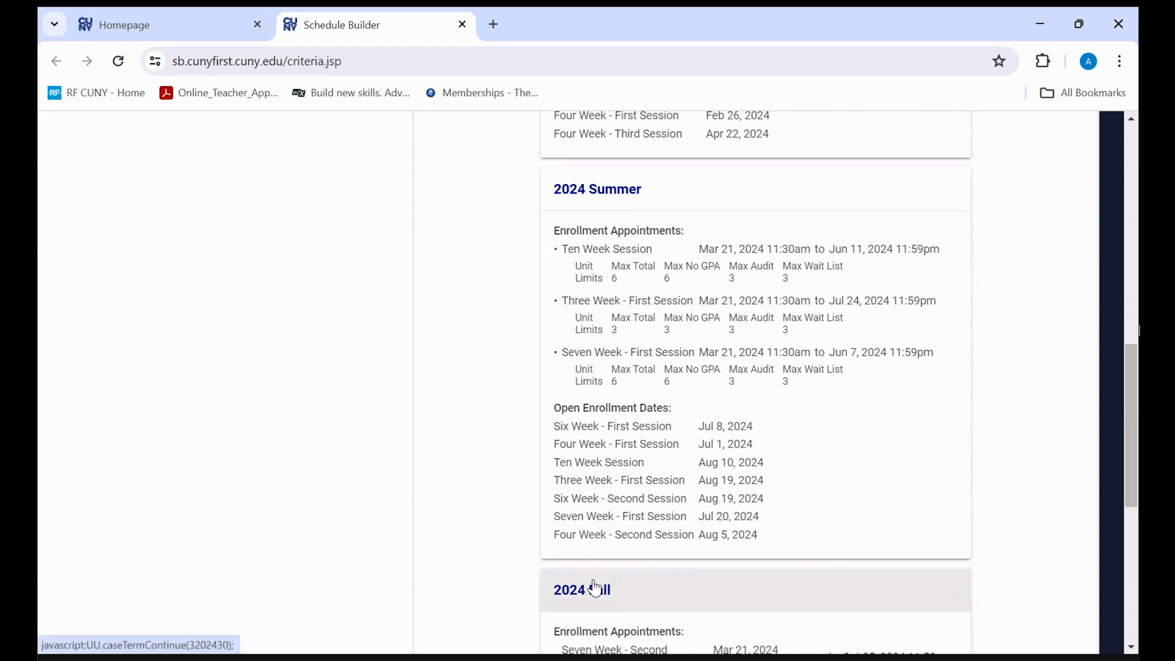
{"action": "left_click", "coordinate": [583, 588]}
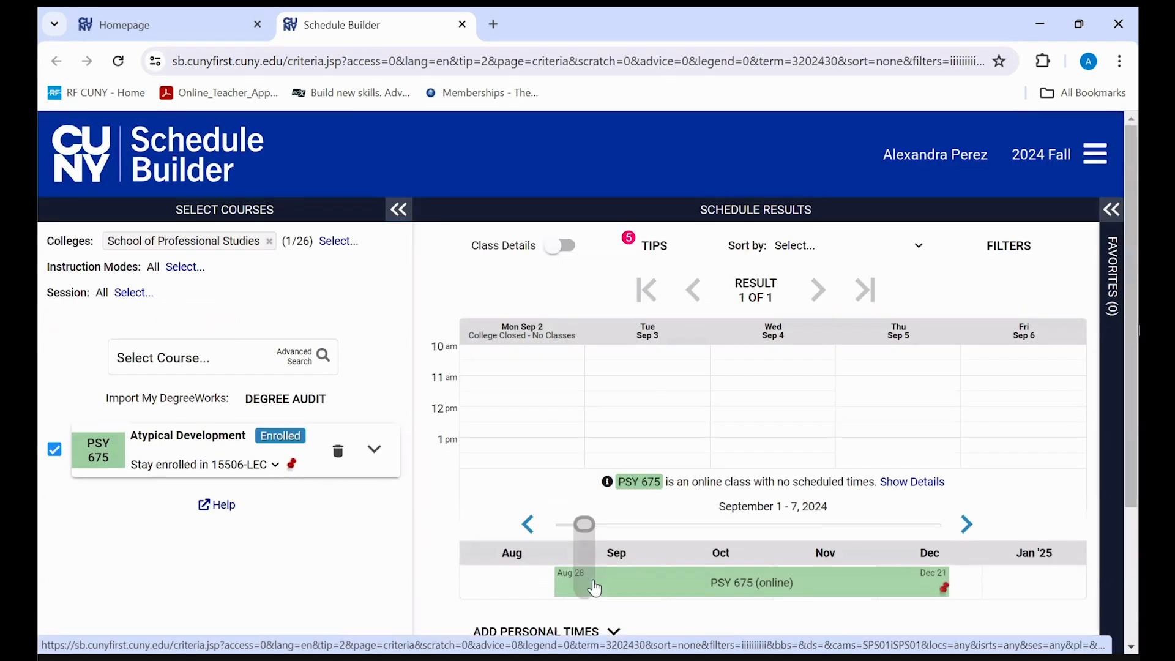
- Add LANG 201 Language in a Multicultural Setting to the Fall schedule beside PSY 675
{"action": "left_click", "coordinate": [195, 357]}
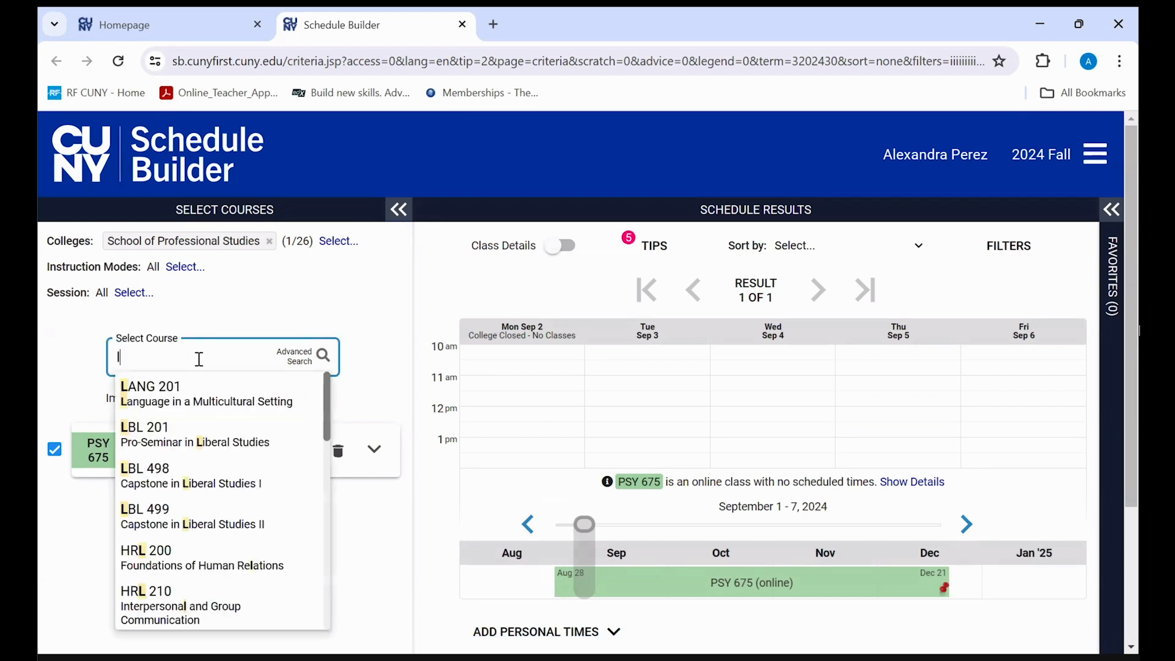
{"action": "mouse_move", "coordinate": [197, 390]}
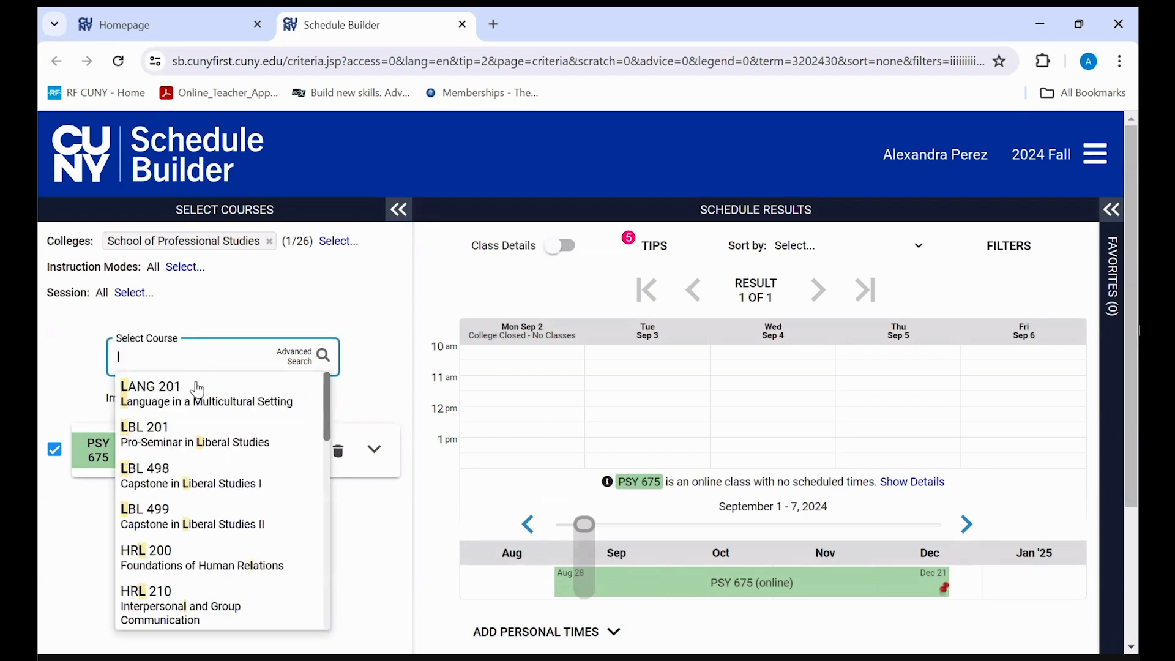
{"action": "left_click", "coordinate": [145, 387]}
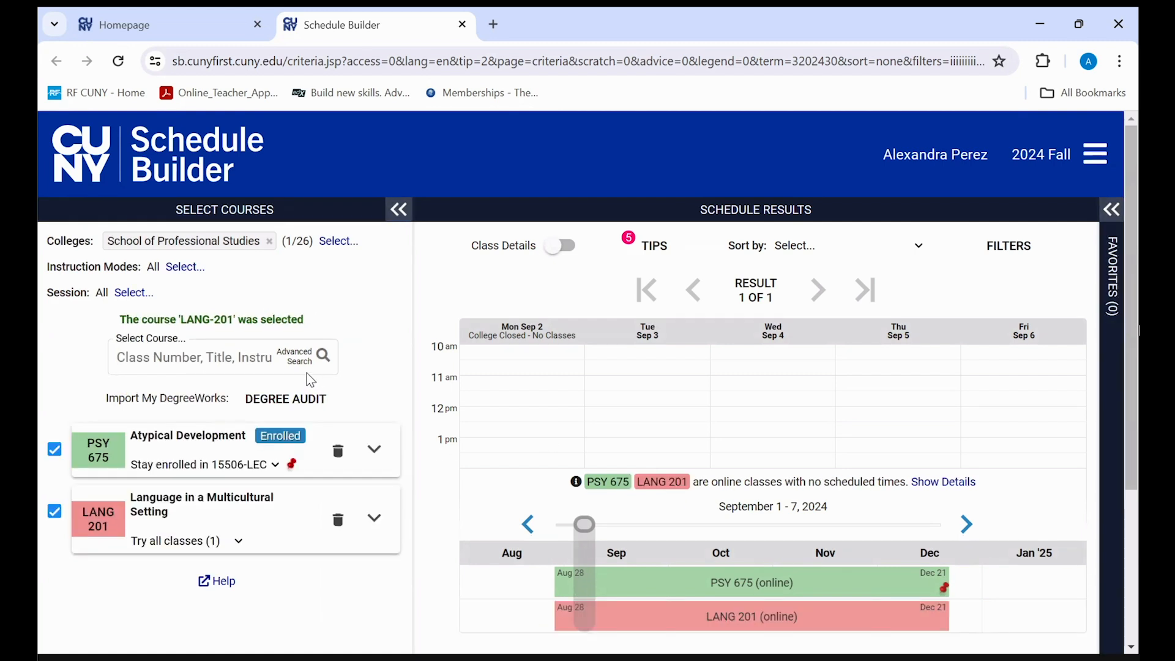
{"action": "left_click", "coordinate": [322, 355]}
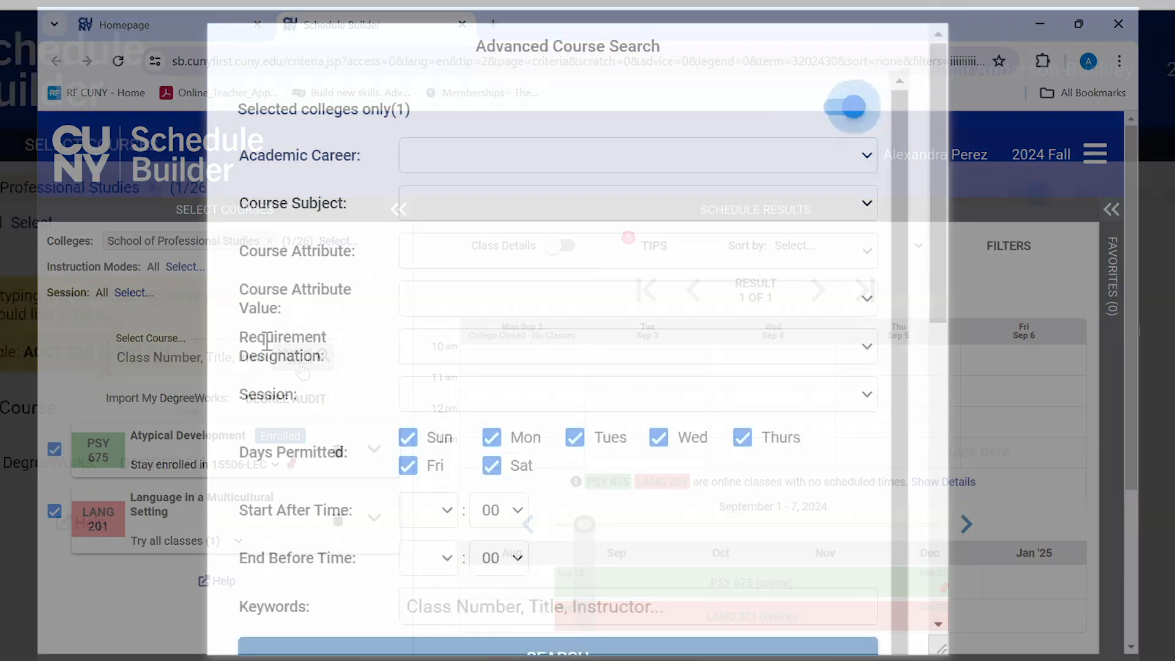
{"action": "left_click", "coordinate": [636, 165]}
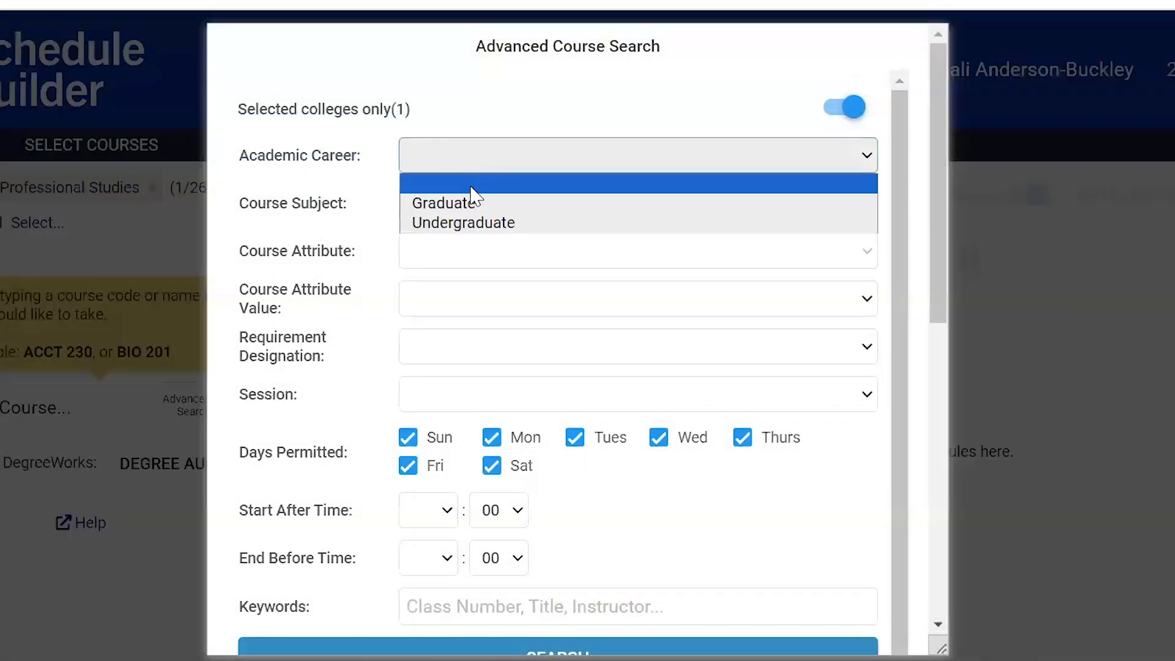
{"action": "left_click", "coordinate": [463, 222]}
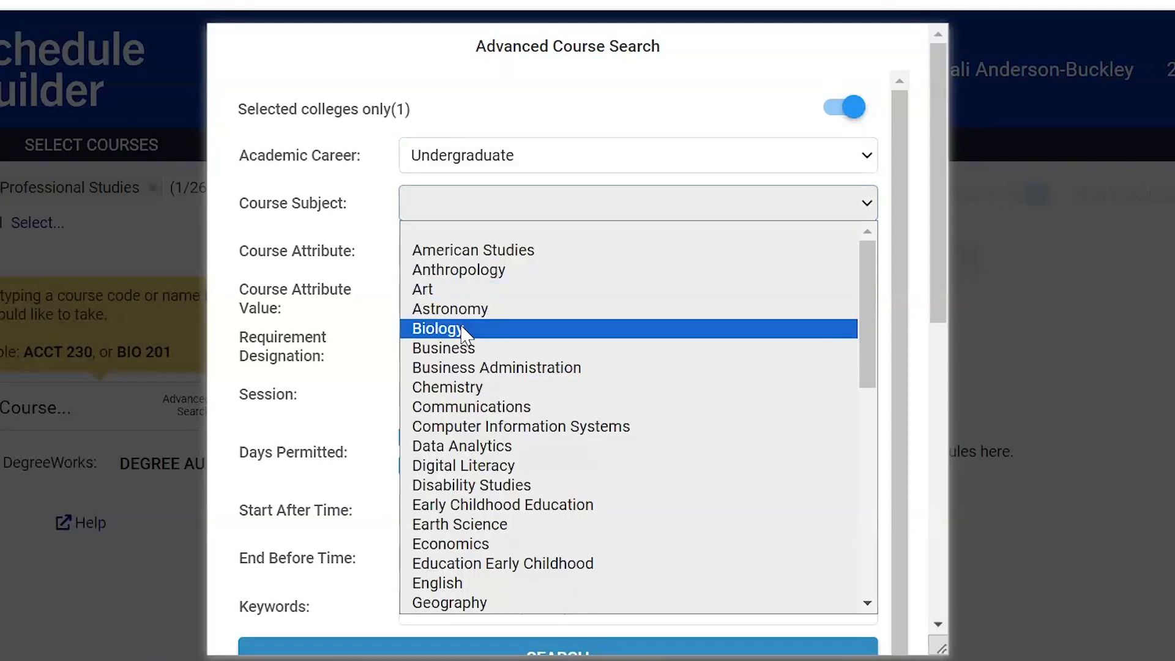
{"action": "left_click", "coordinate": [438, 328]}
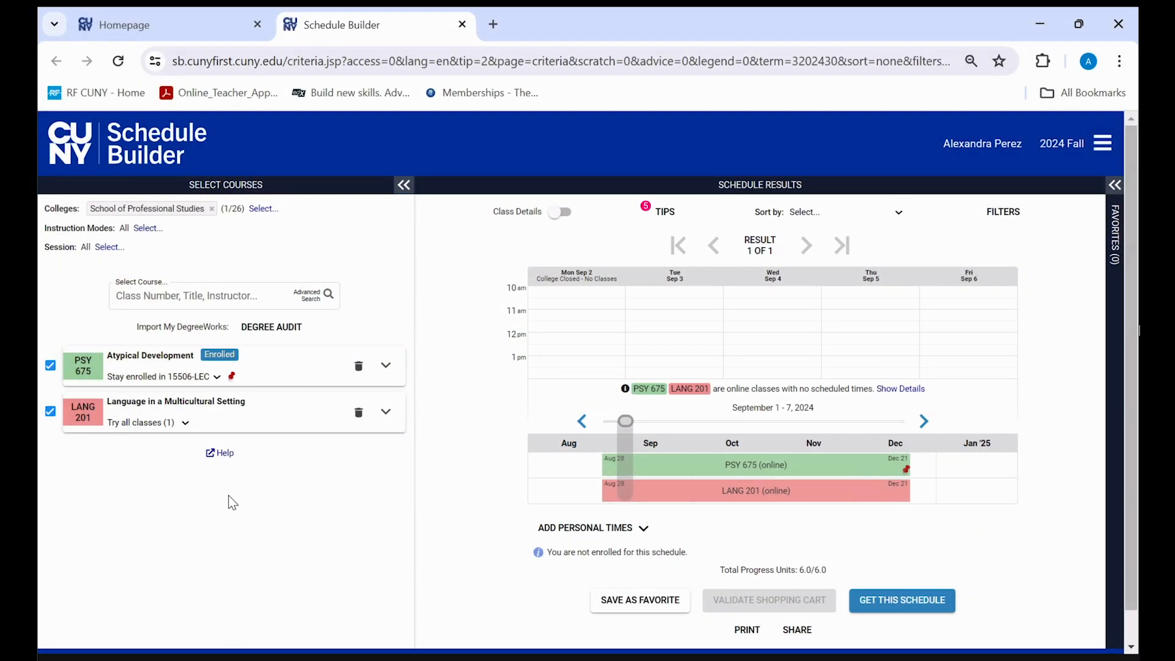
{"action": "mouse_move", "coordinate": [385, 413]}
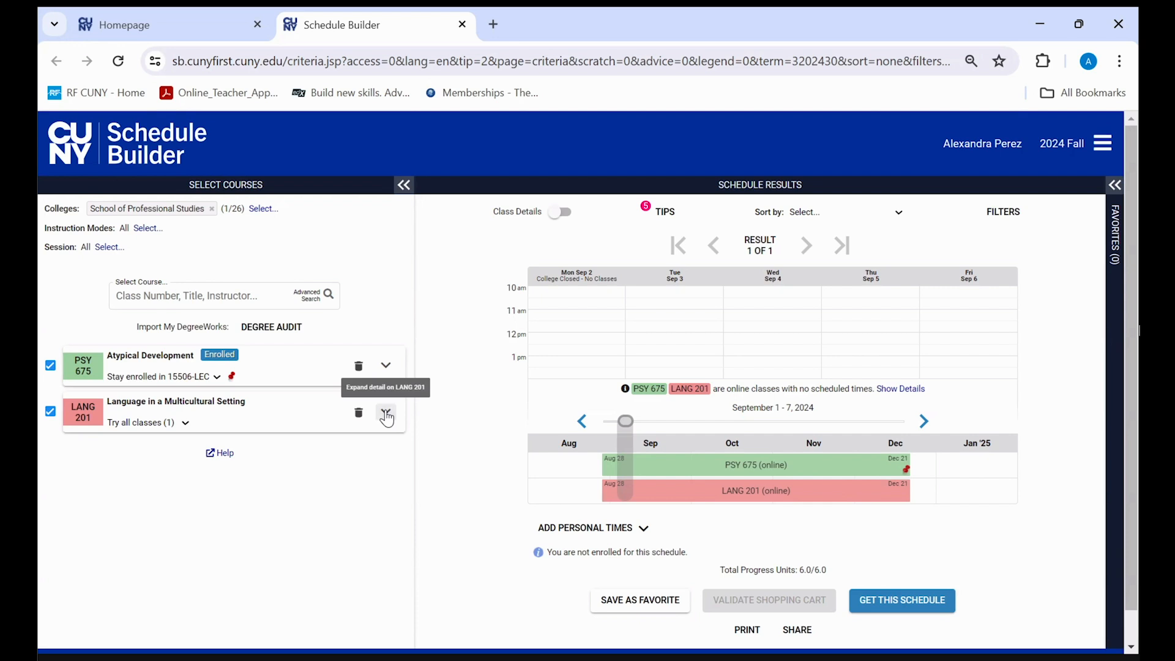
- Expand LANG 201's description and turn on Class Details for both courses' sections
{"action": "left_click", "coordinate": [385, 414]}
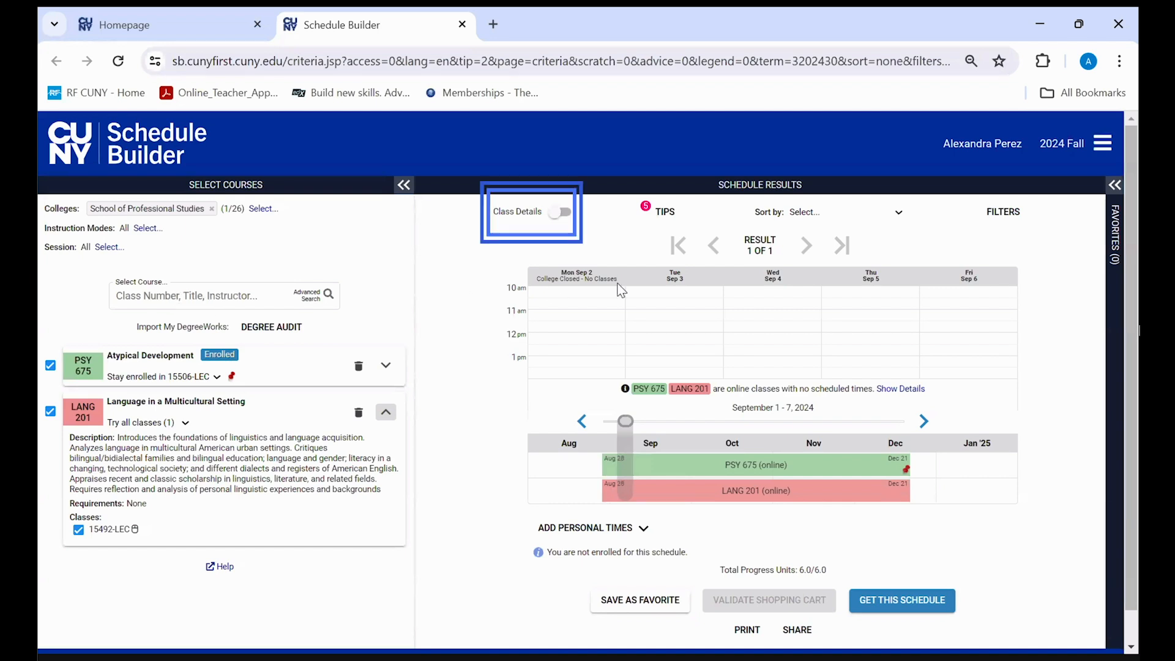
{"action": "left_click", "coordinate": [559, 211]}
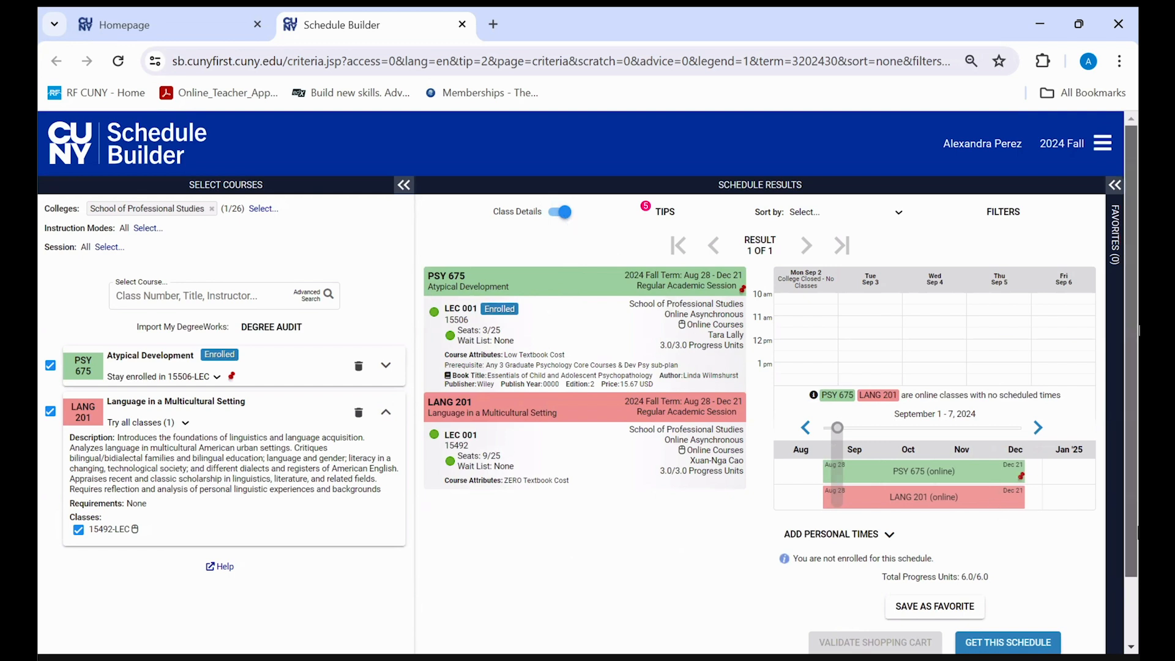
- Get this schedule, listing PSY 675 enrolled and LANG 201 set to Enroll
{"action": "left_click", "coordinate": [1008, 641]}
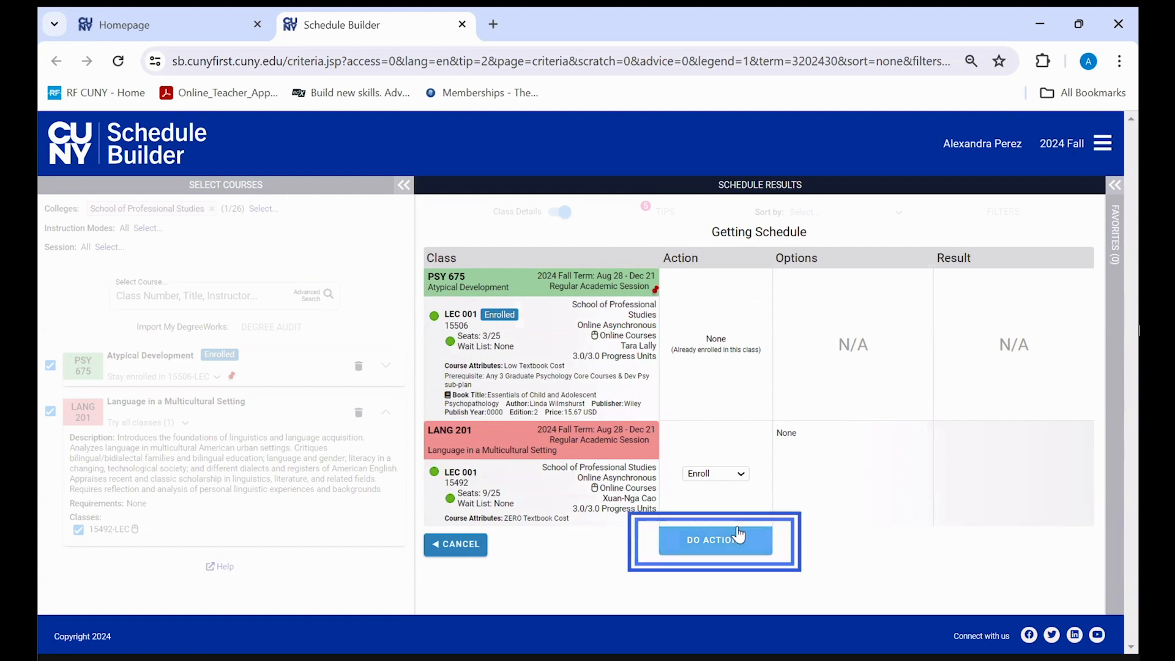
- Submit the LANG 201 enrollment via Do Actions
{"action": "left_click", "coordinate": [714, 541]}
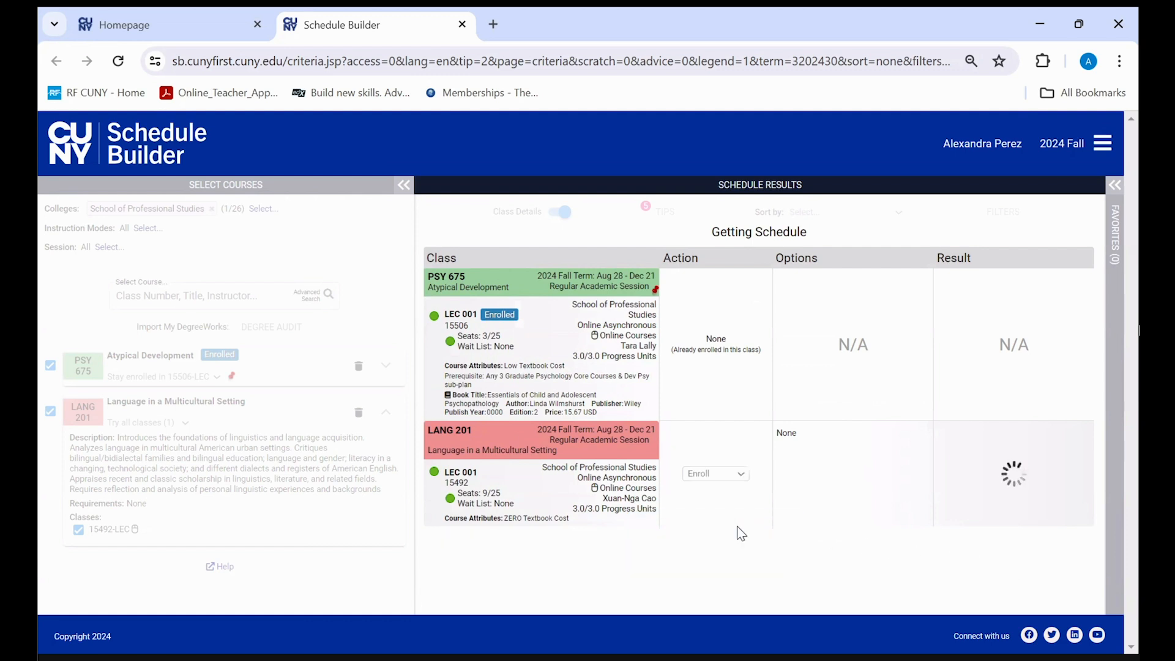